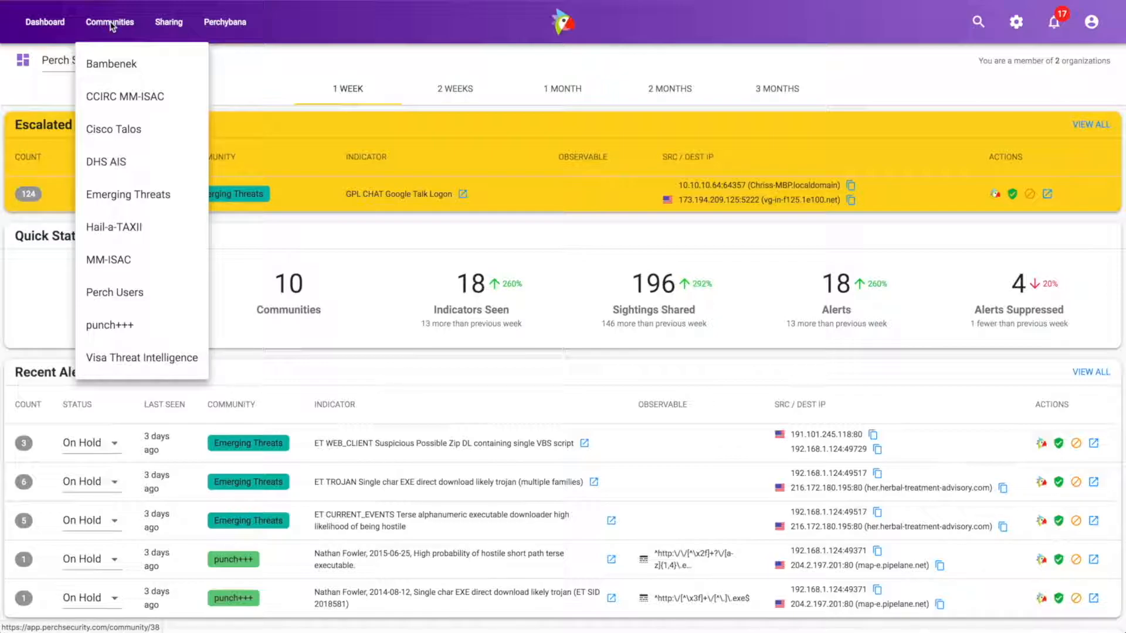
mouse_move(112, 58)
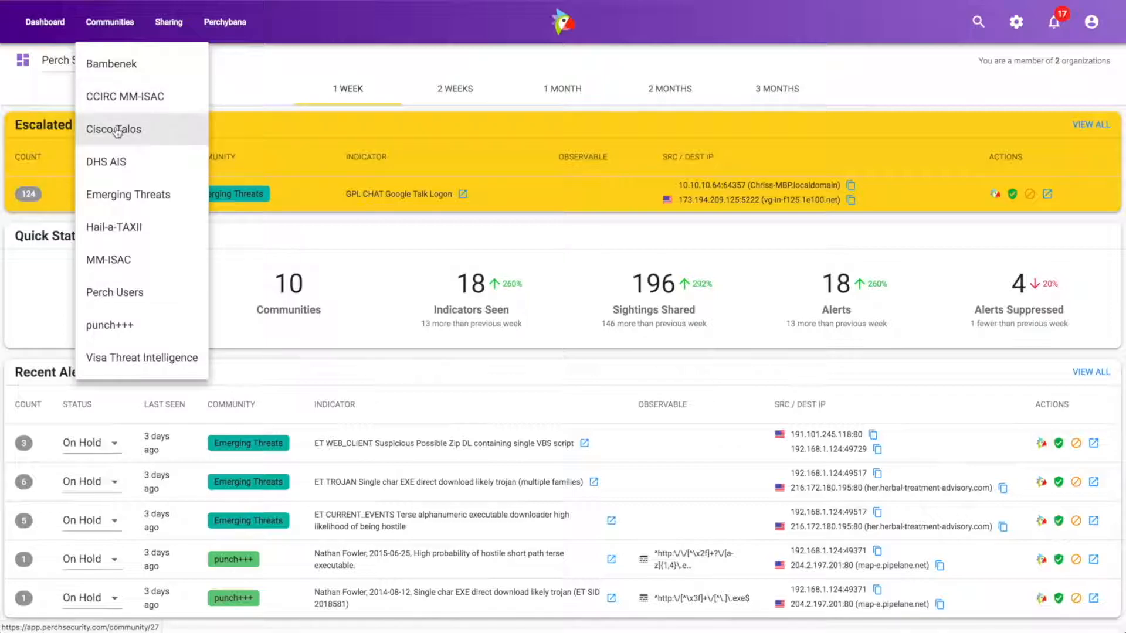
mouse_move(120, 196)
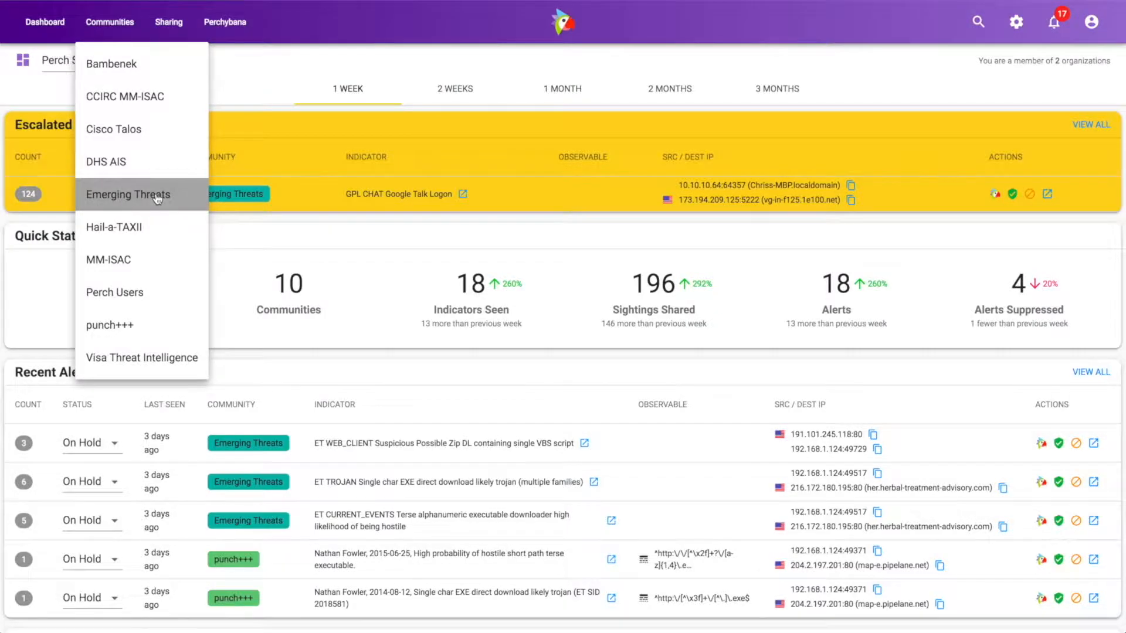
Step: Show the Emerging Threats one-month chart of 1079 true and 1147 false positives
left_click(127, 194)
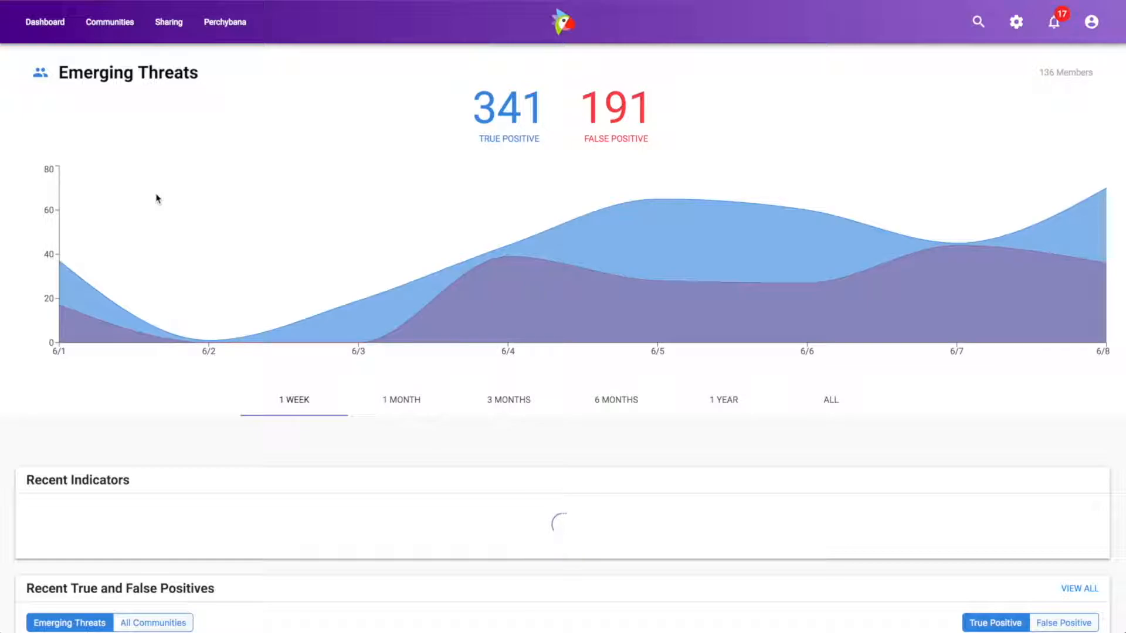
mouse_move(208, 340)
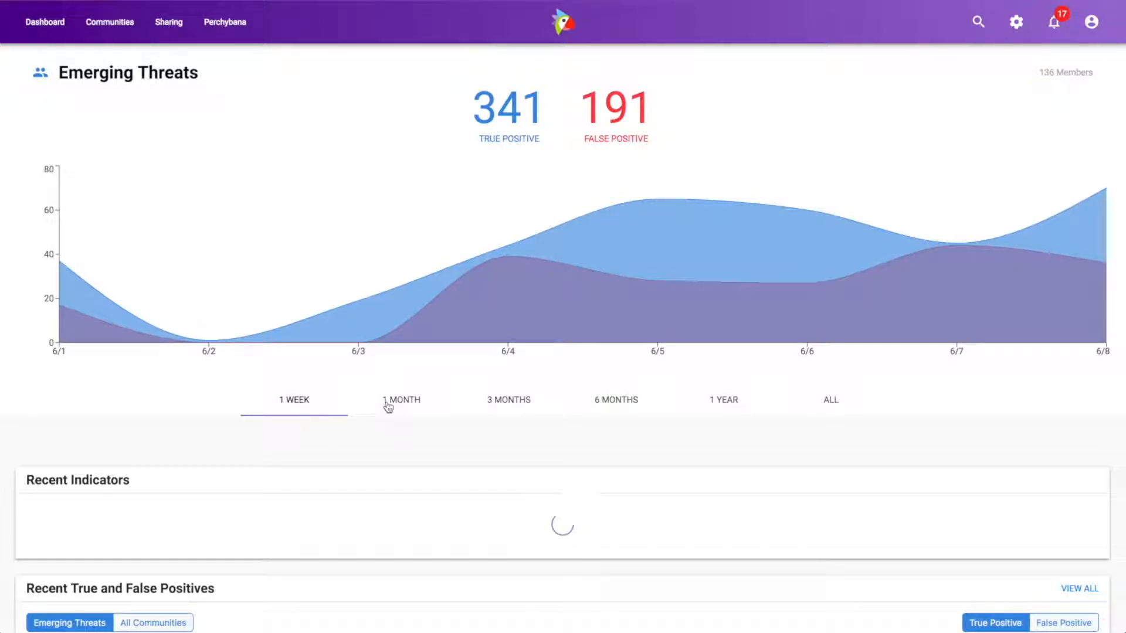
left_click(401, 400)
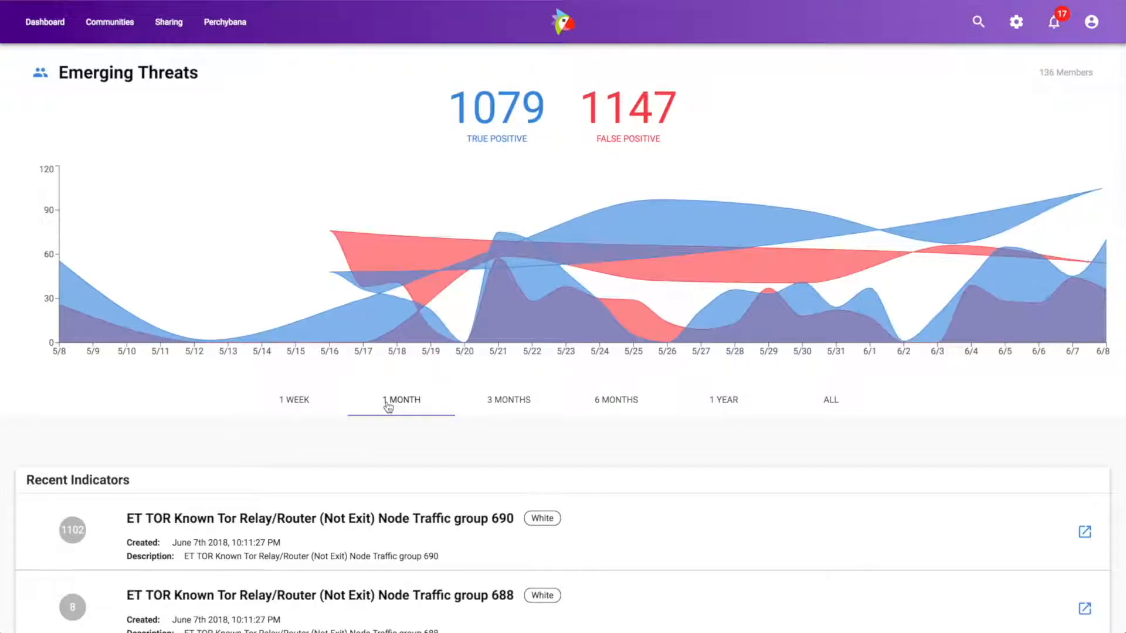
mouse_move(341, 202)
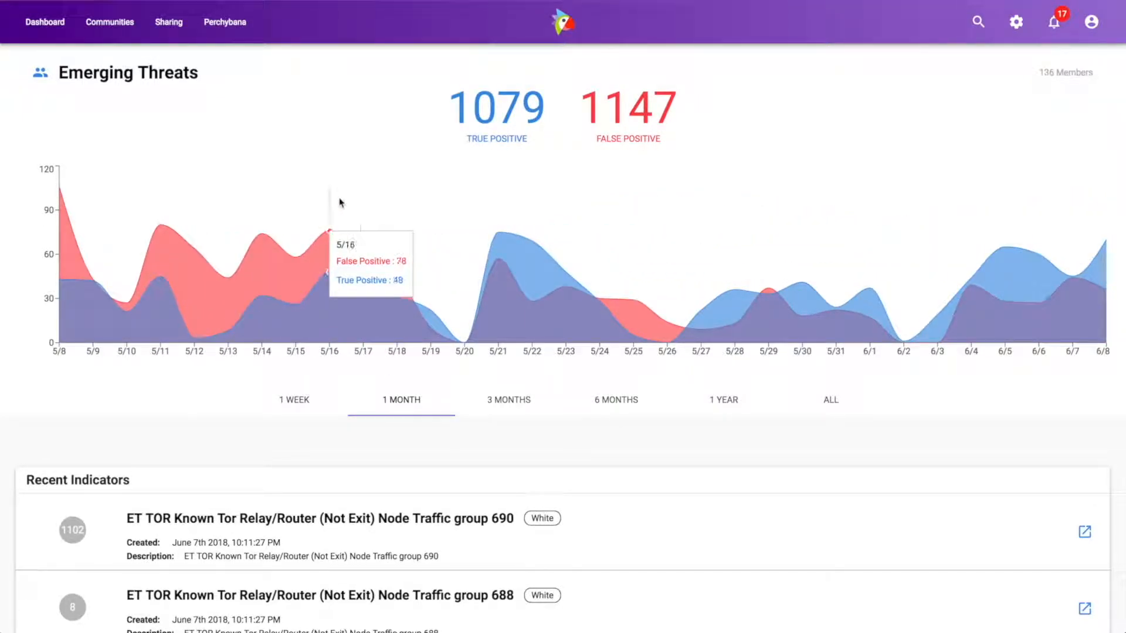
mouse_move(458, 165)
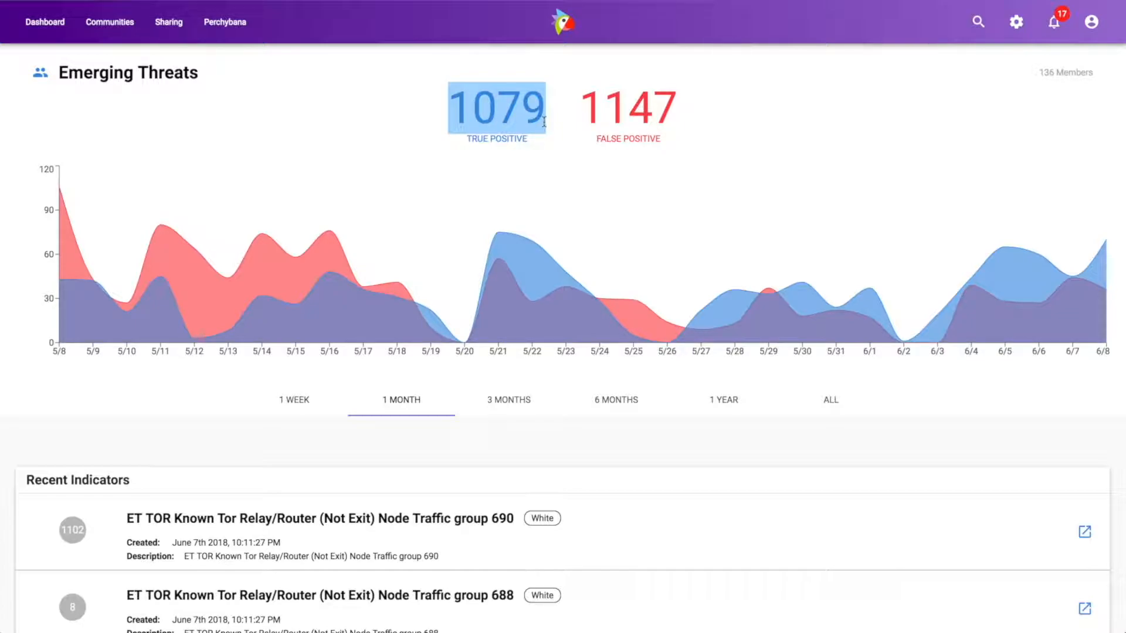
scroll("down", 3)
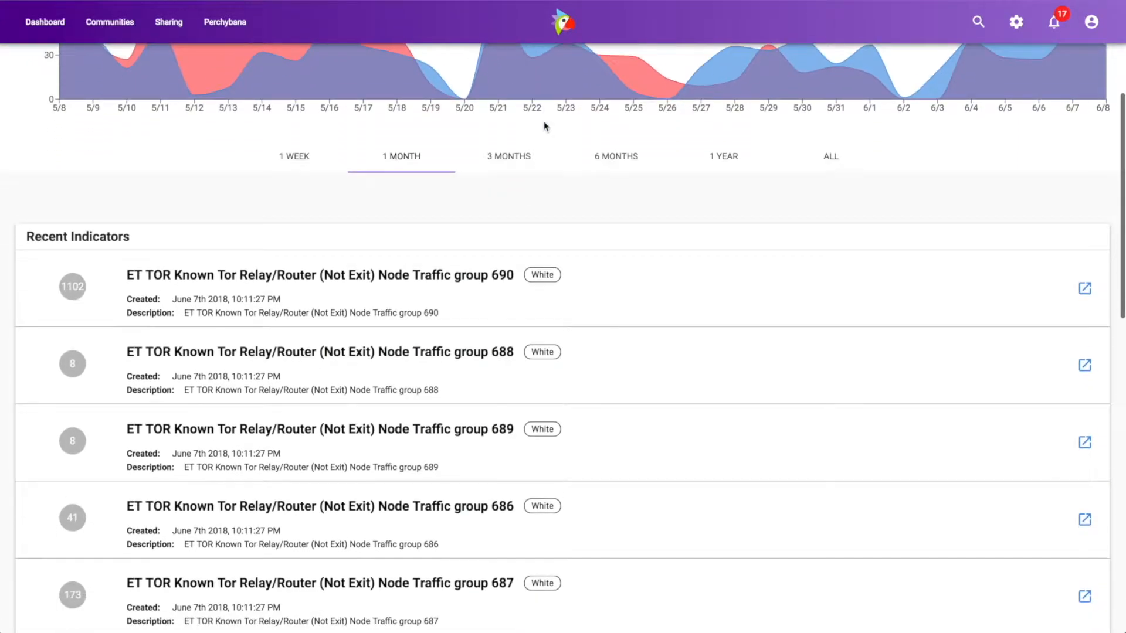
Step: Scroll past Recent Indicators to the suppressed ET POLICY and ET DNS true positives
scroll("down", 3)
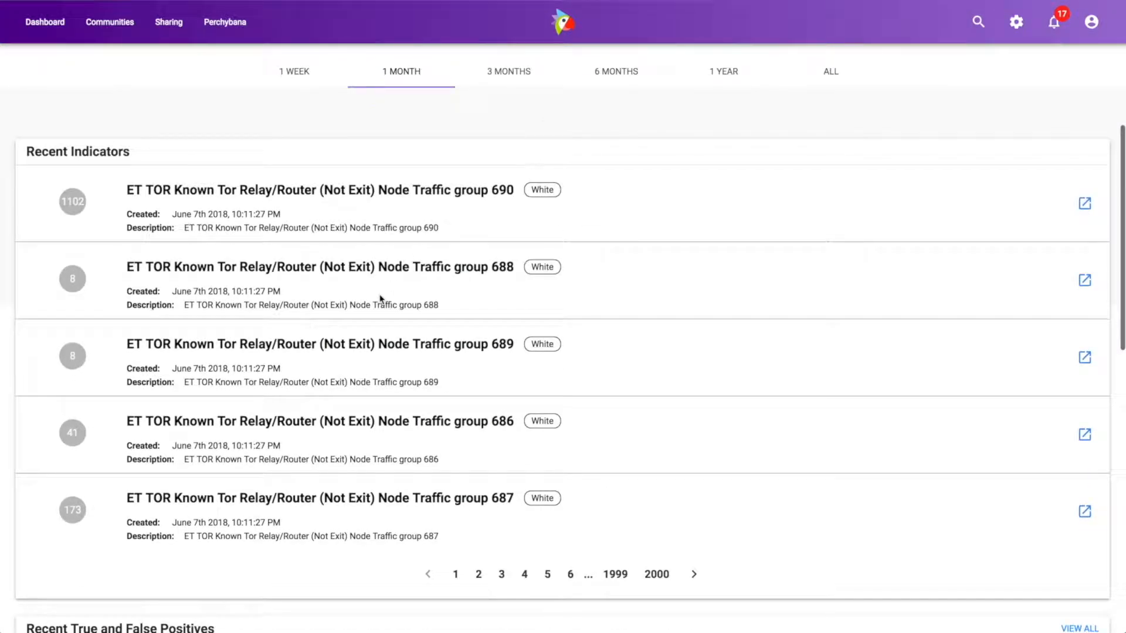
mouse_move(198, 192)
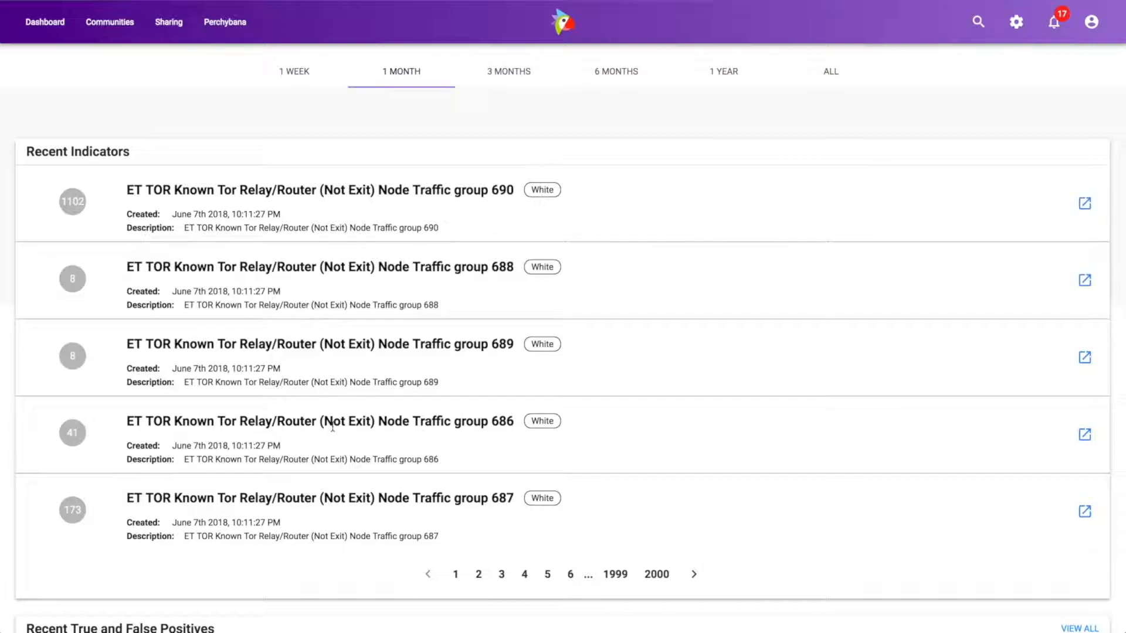
mouse_move(335, 511)
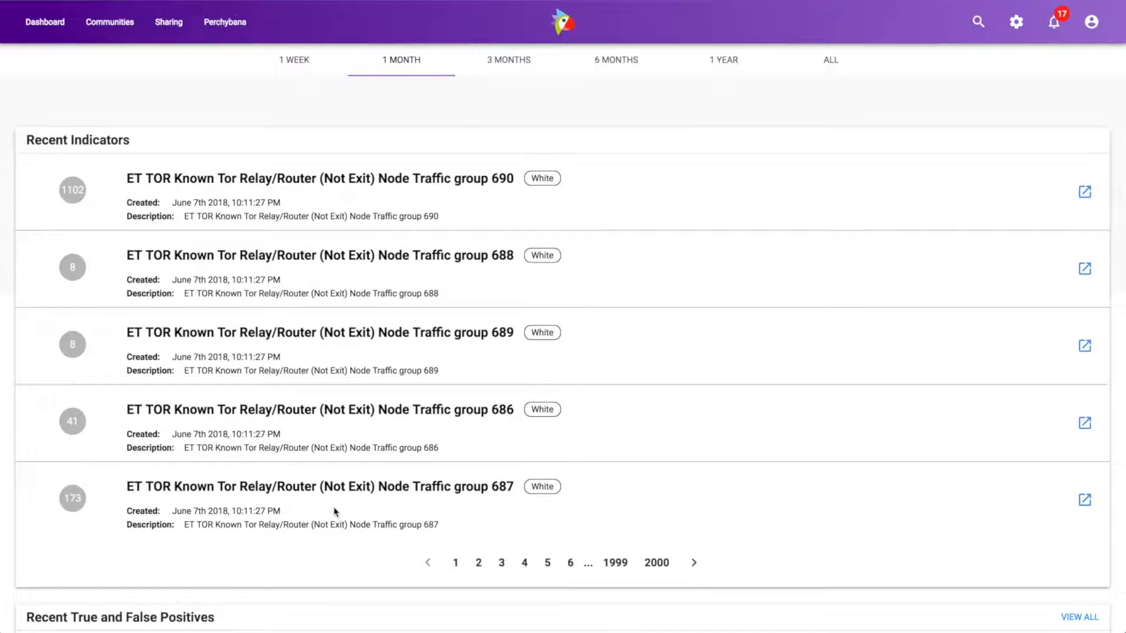
mouse_move(215, 425)
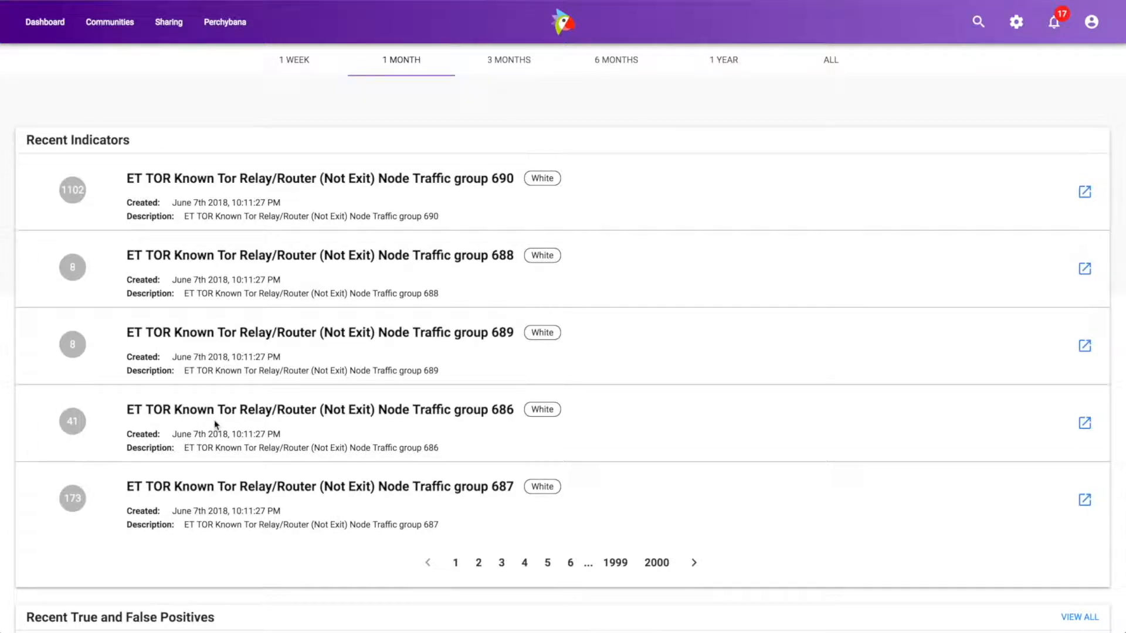
mouse_move(72, 198)
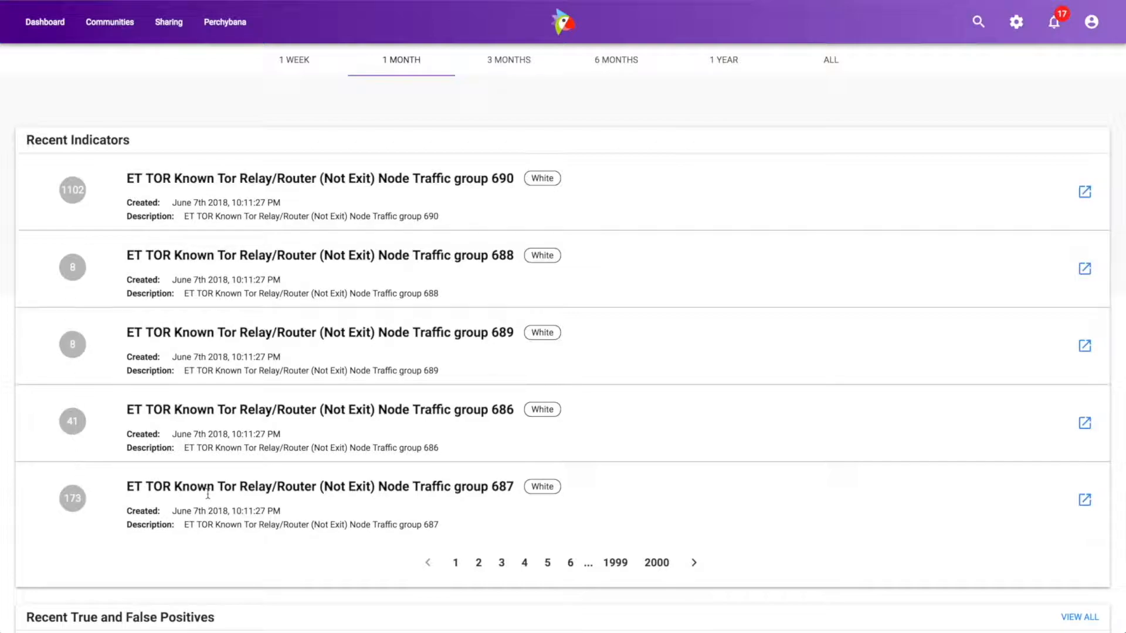
mouse_move(71, 202)
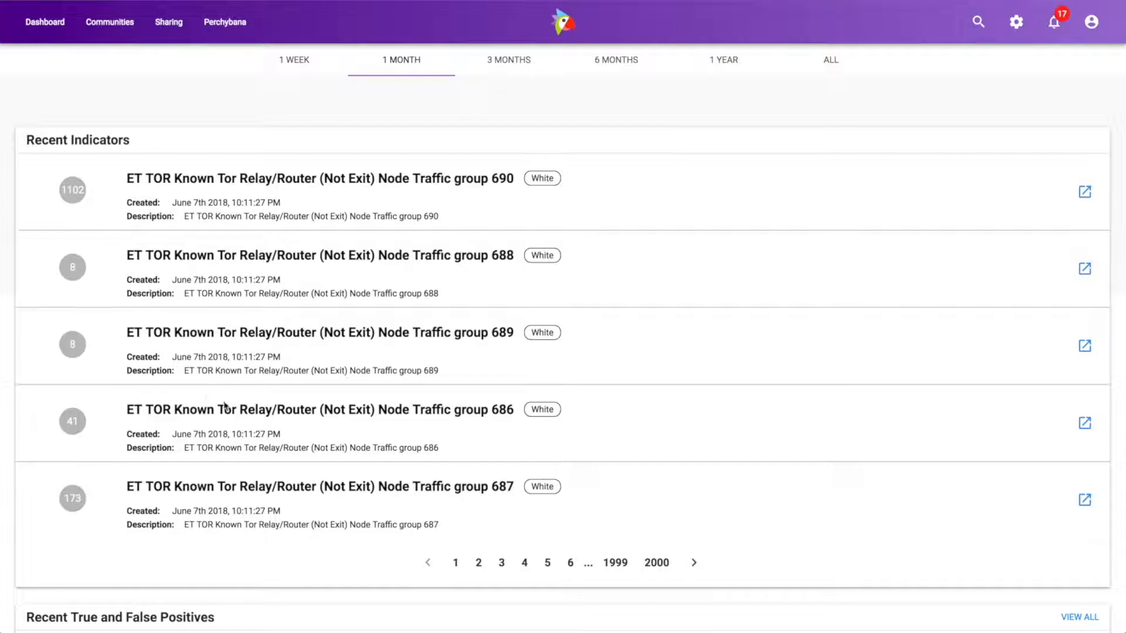
scroll("down", 3)
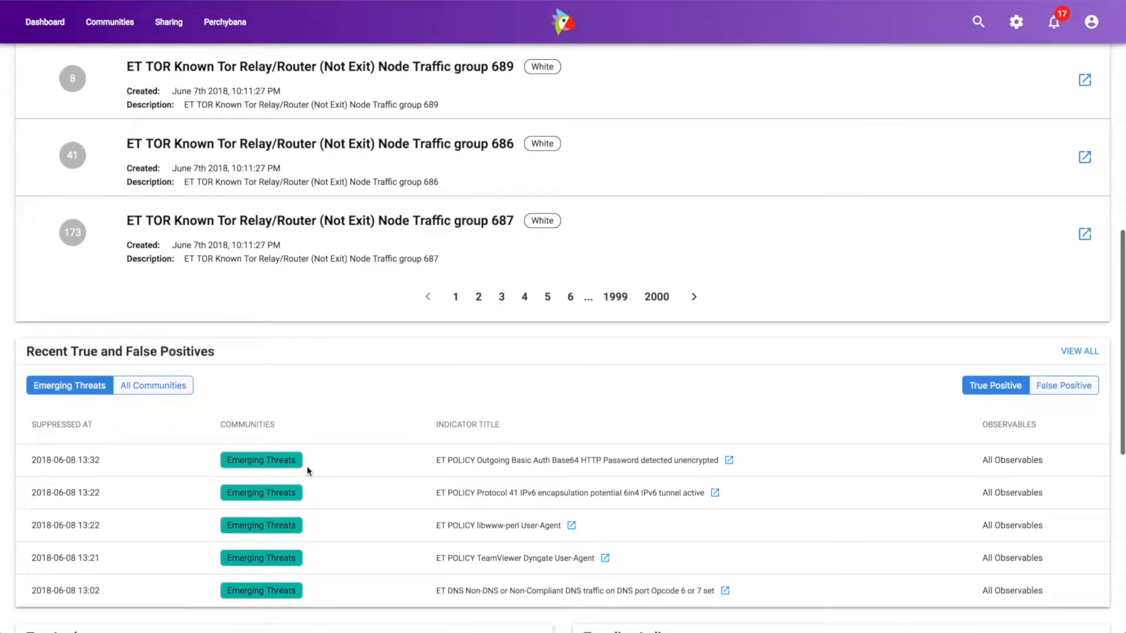
scroll("down", 3)
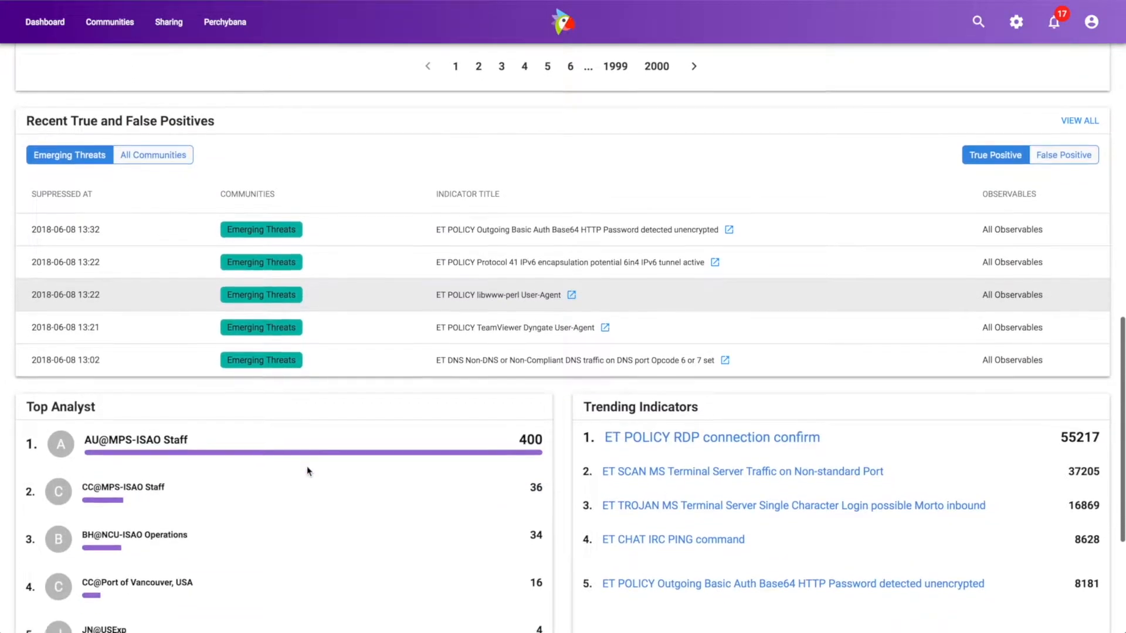
scroll("down", 3)
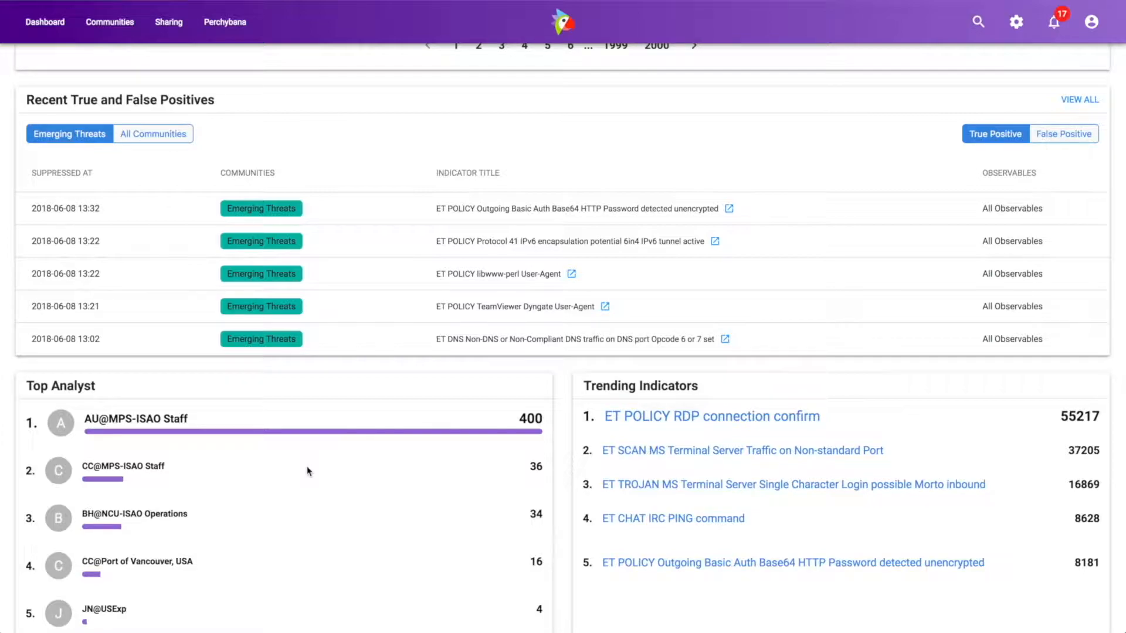
mouse_move(452, 215)
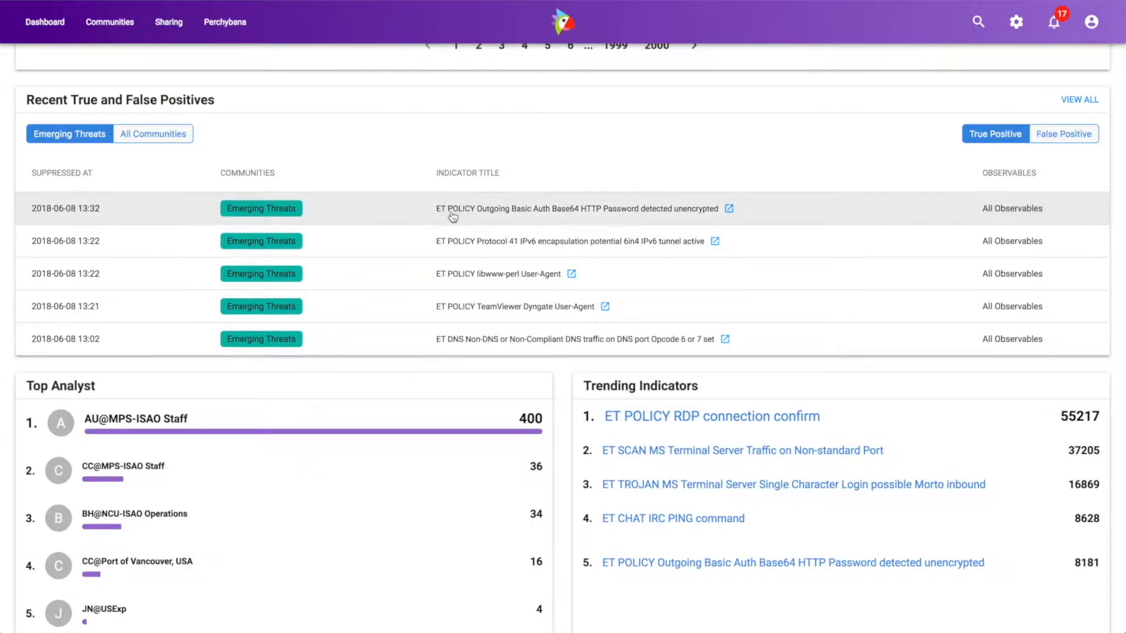
mouse_move(461, 315)
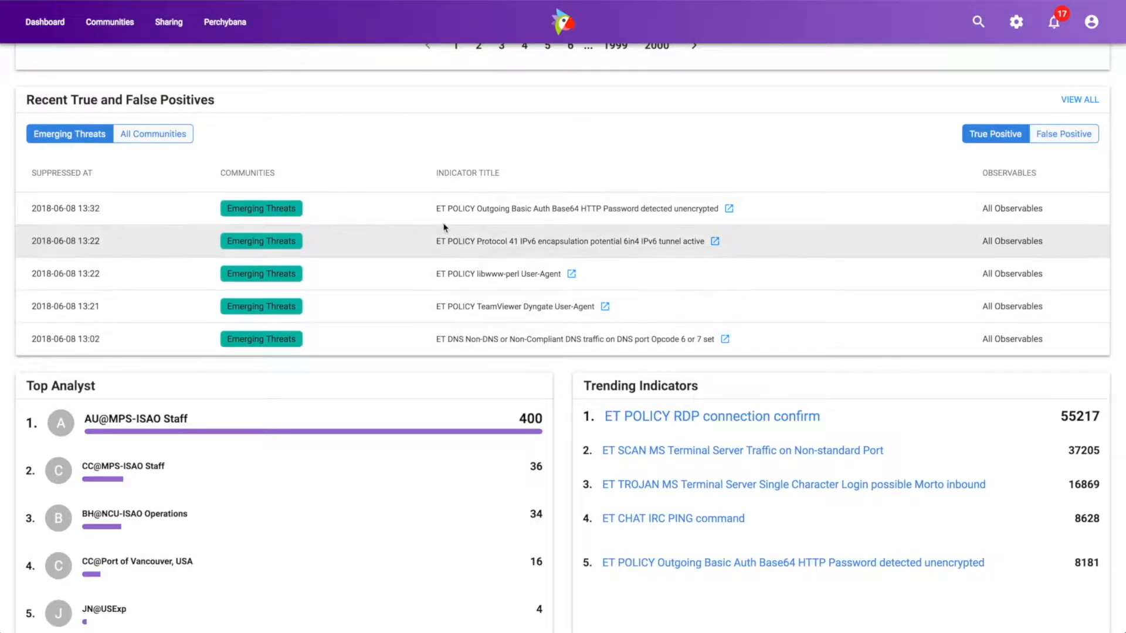
mouse_move(393, 152)
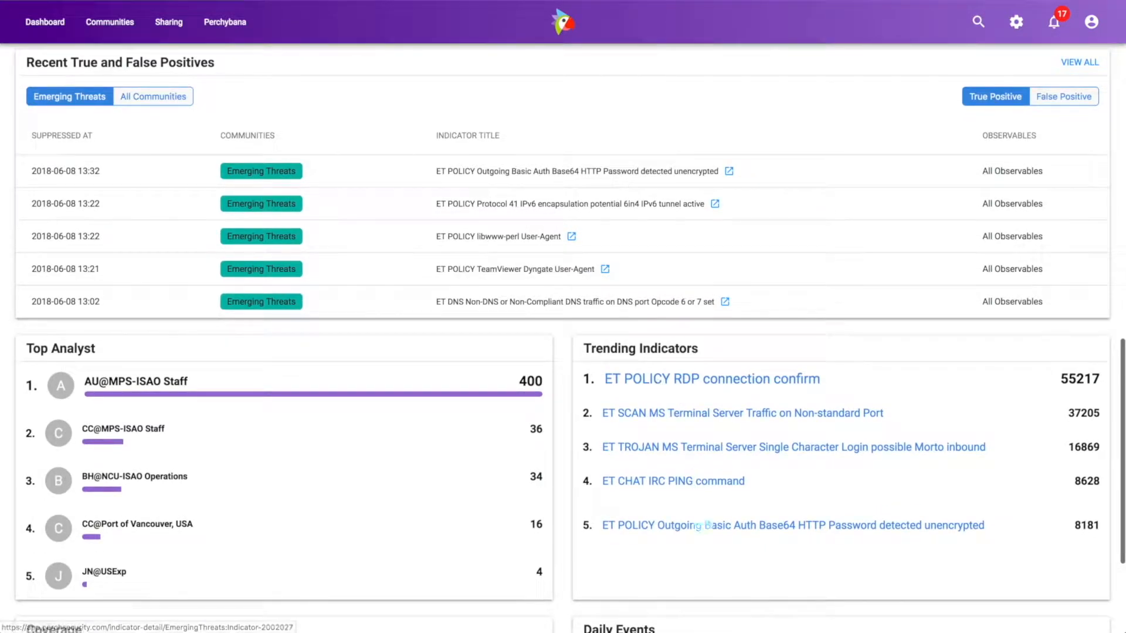
mouse_move(645, 383)
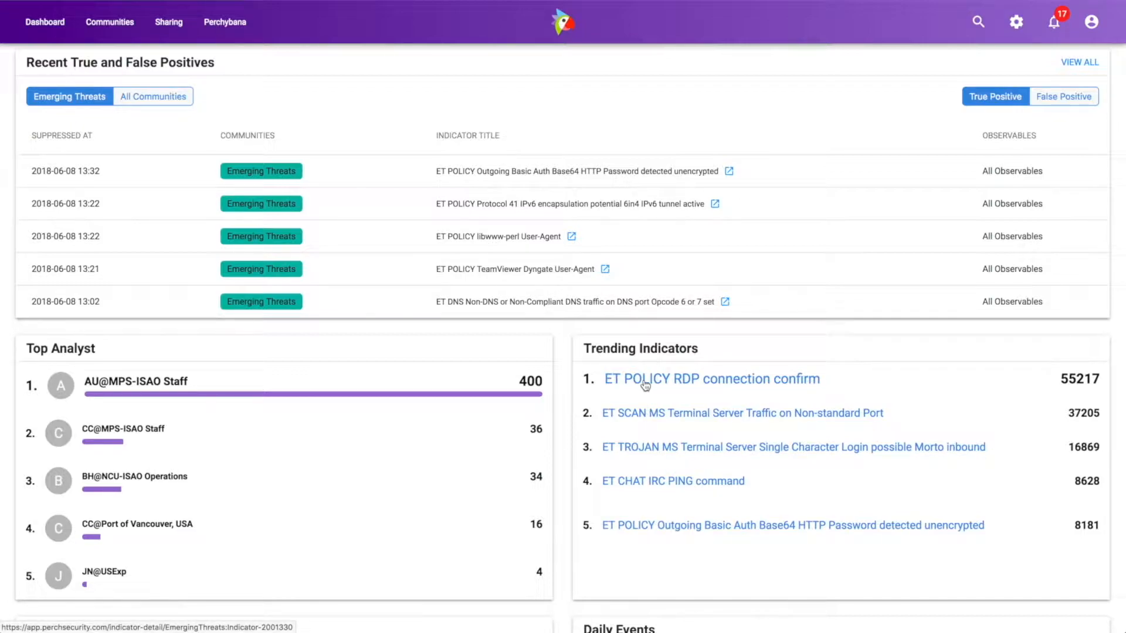
scroll("down", 3)
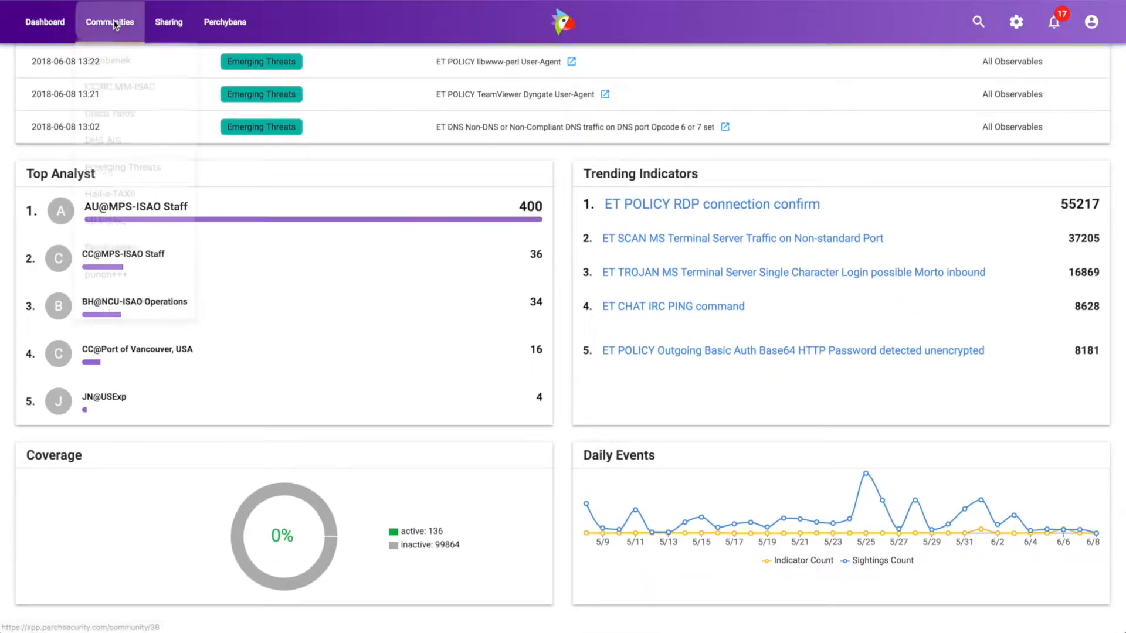
Step: Open Cisco Talos (18 true, 4 false positives) and scroll through its indicators and trending list
left_click(109, 22)
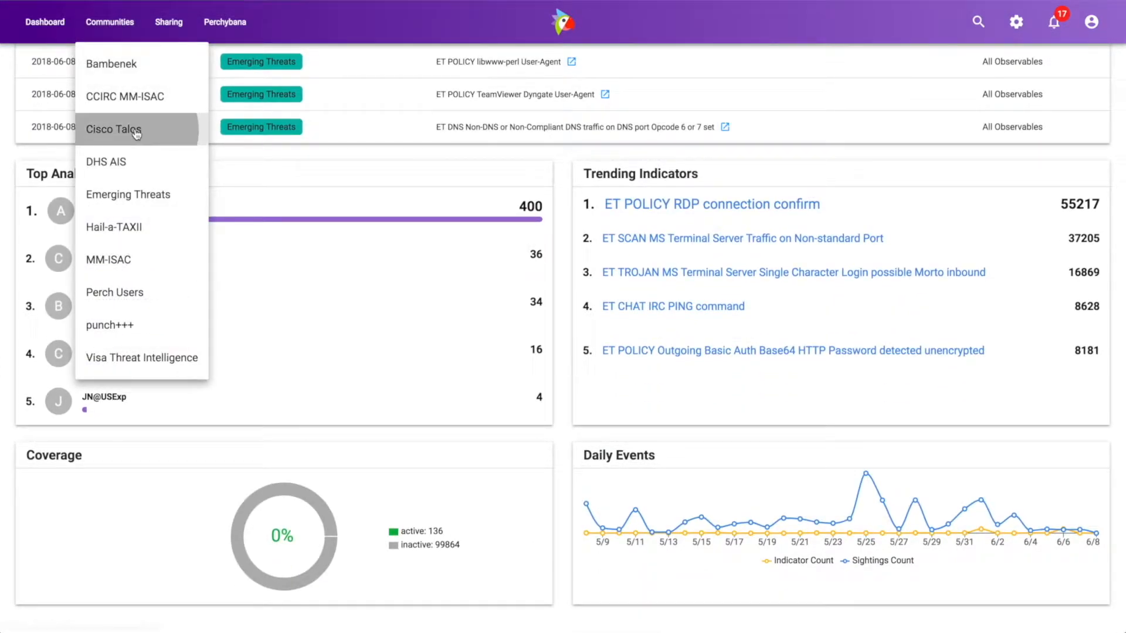
left_click(114, 130)
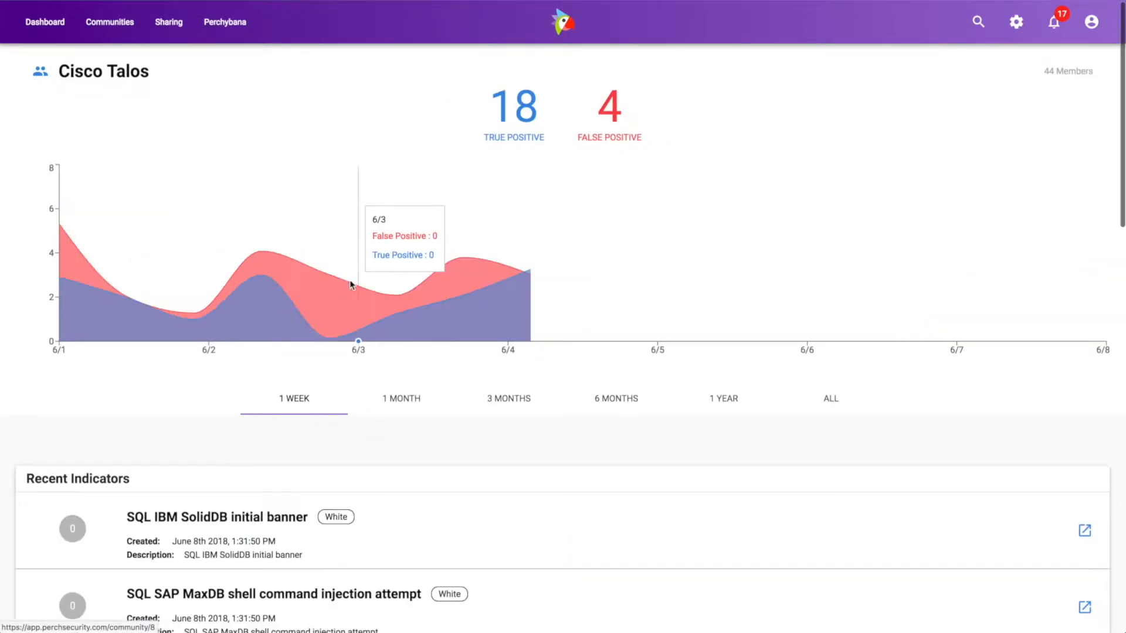
scroll("down", 3)
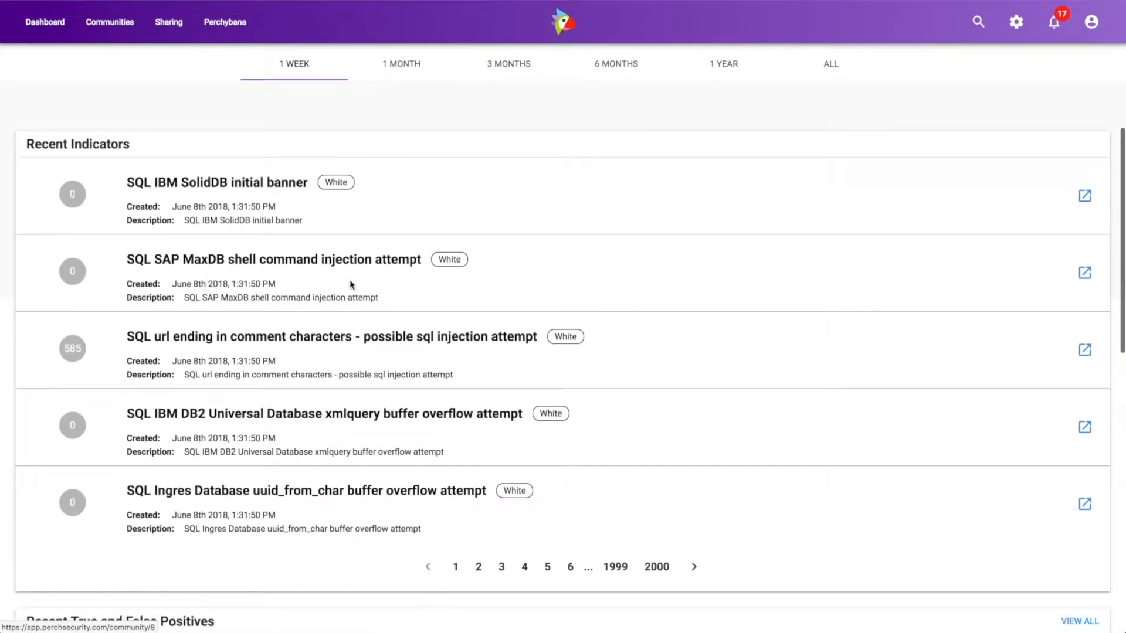
scroll("down", 3)
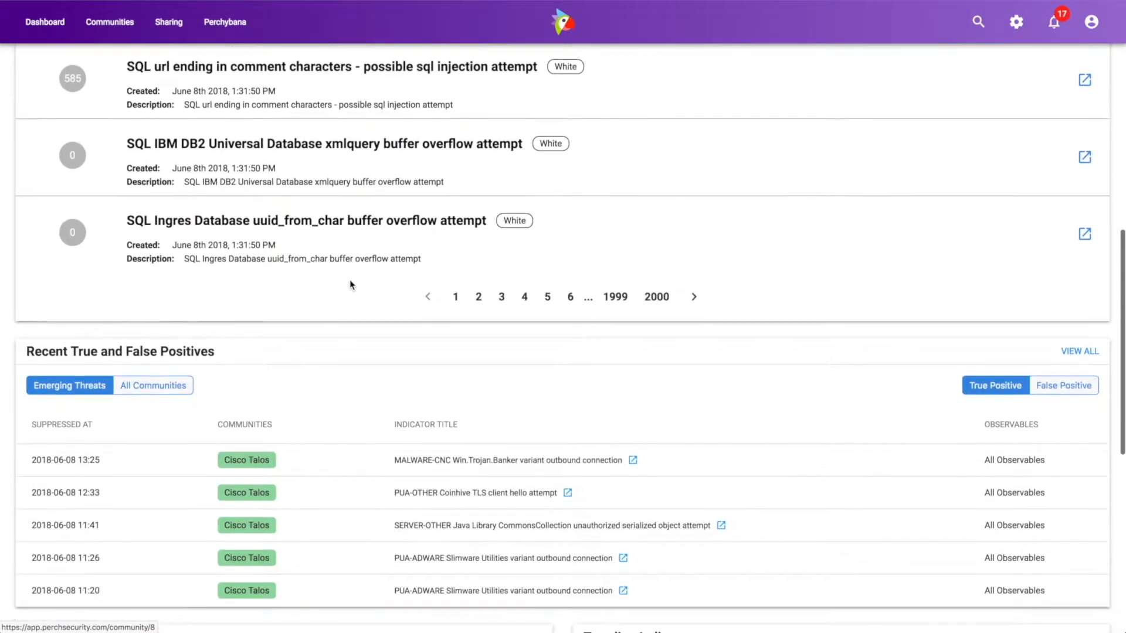
scroll("down", 3)
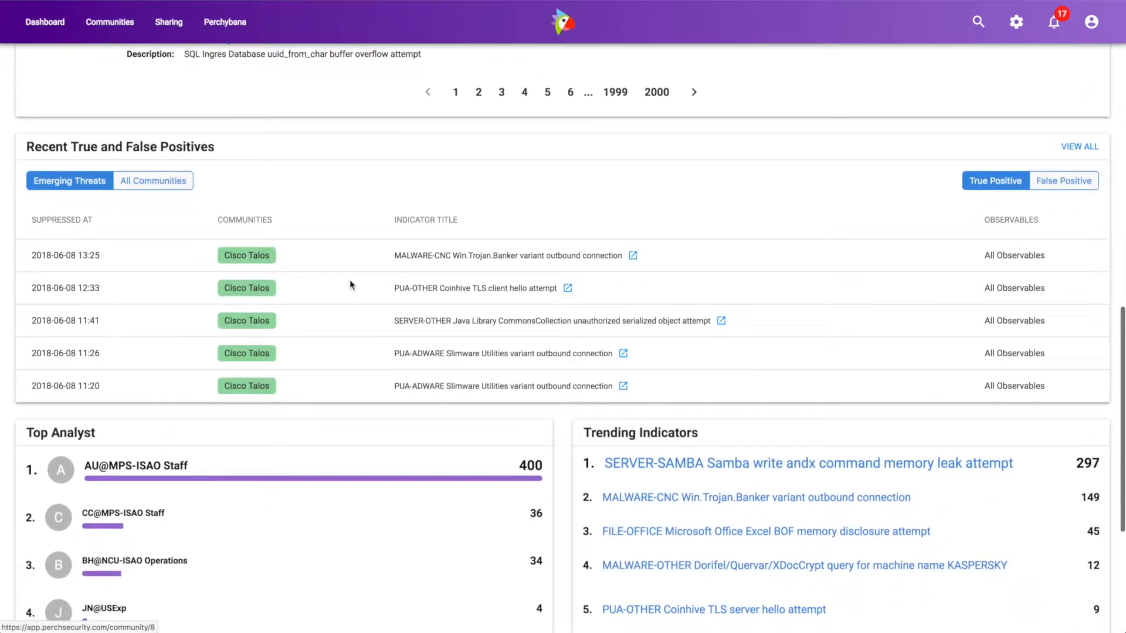
mouse_move(498, 387)
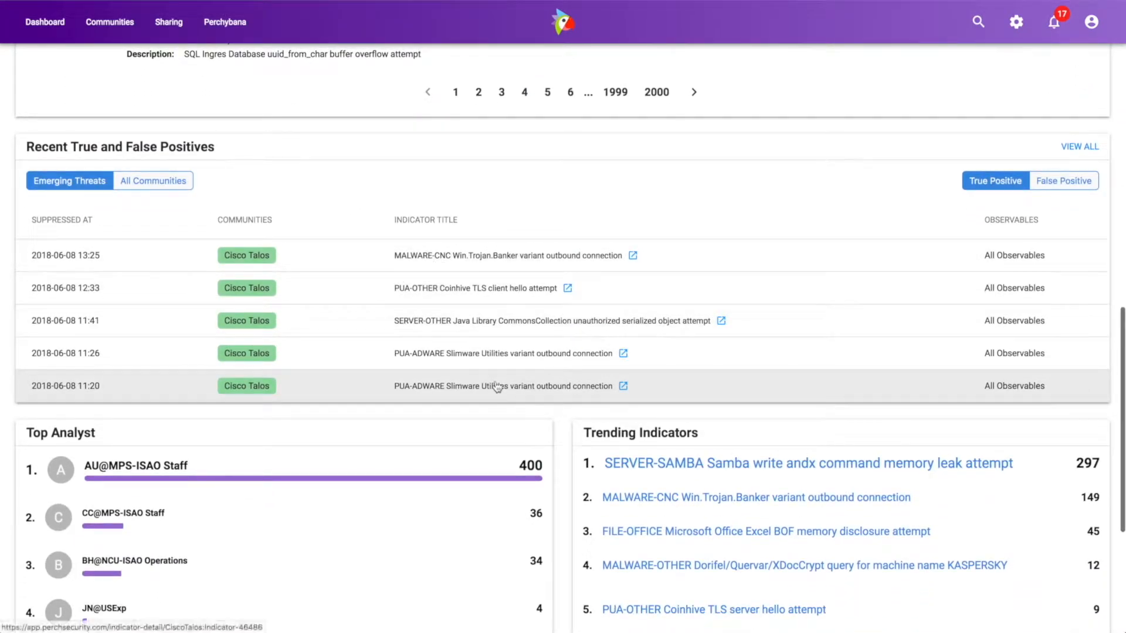
mouse_move(458, 295)
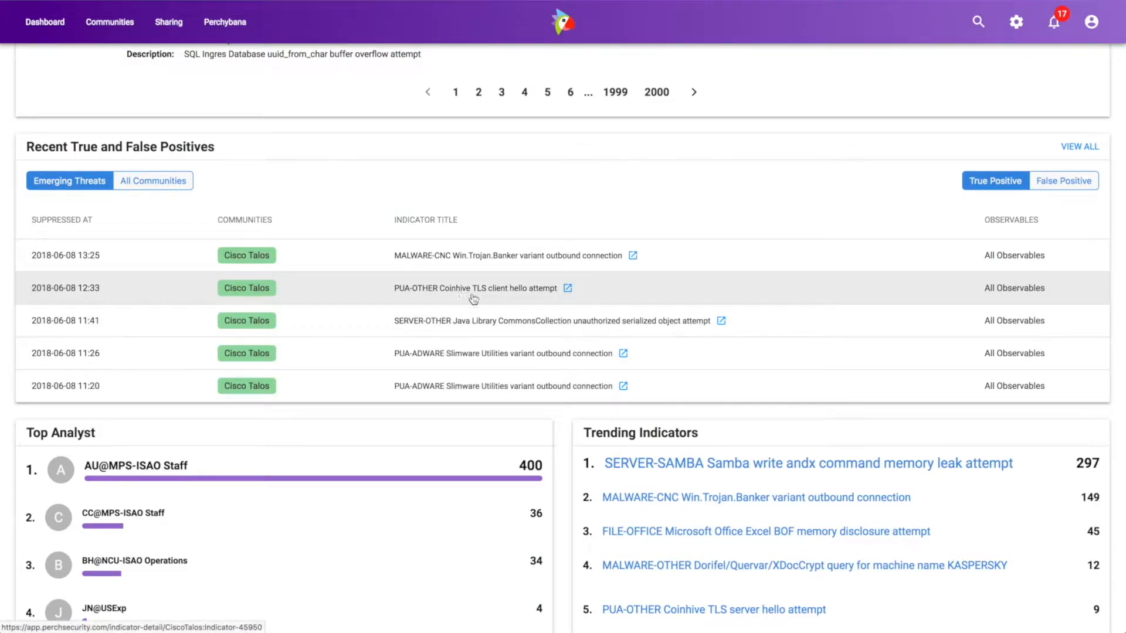
scroll("down", 3)
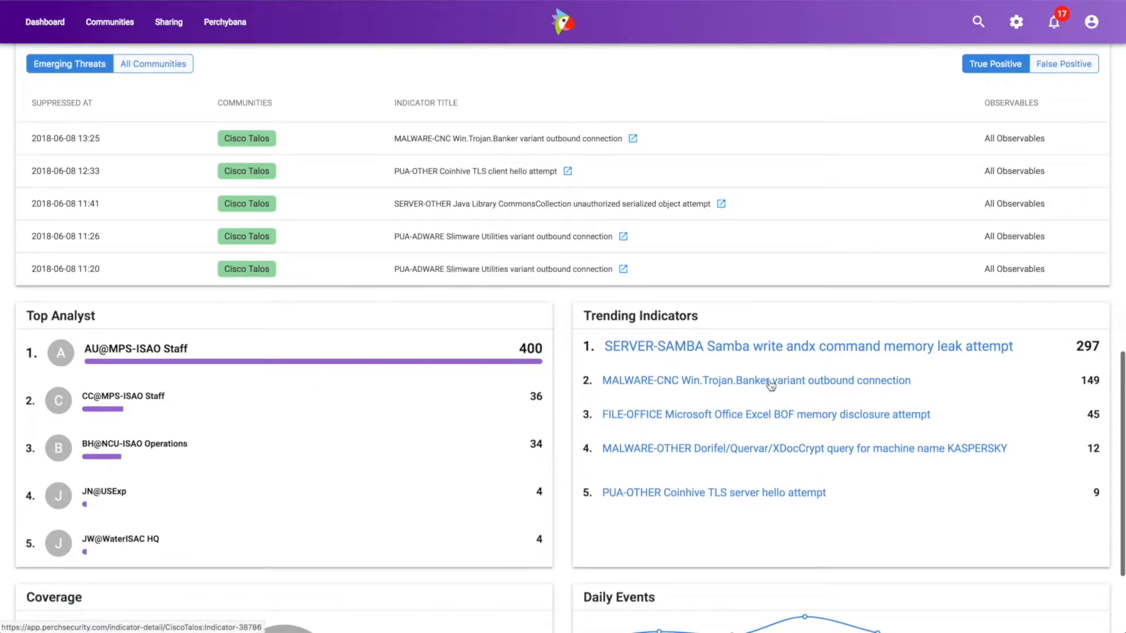
mouse_move(707, 522)
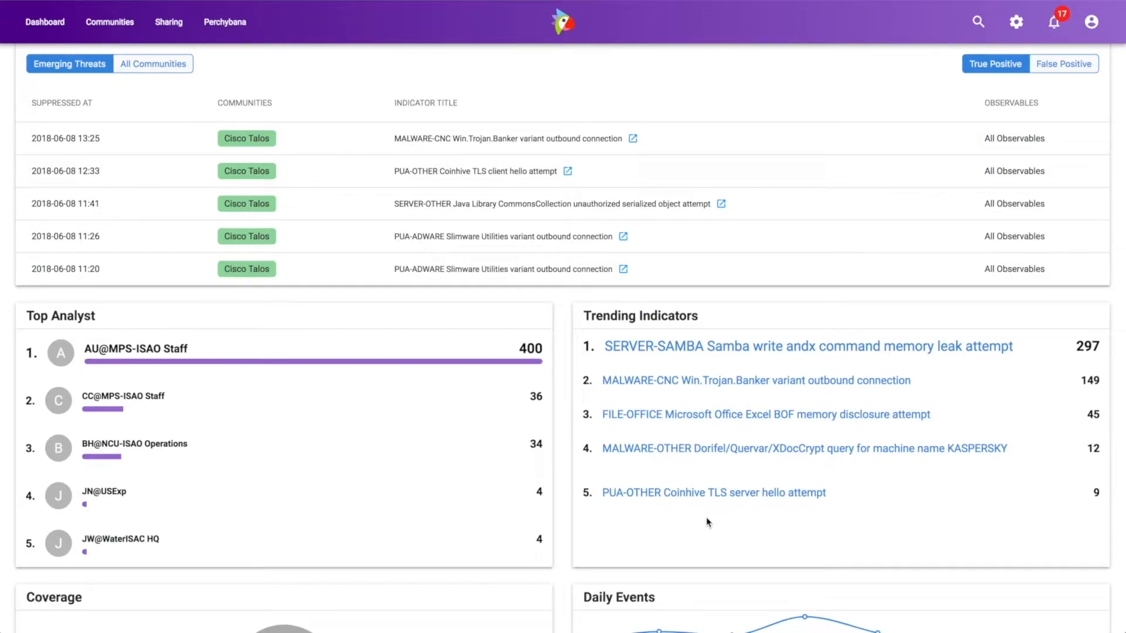
mouse_move(554, 262)
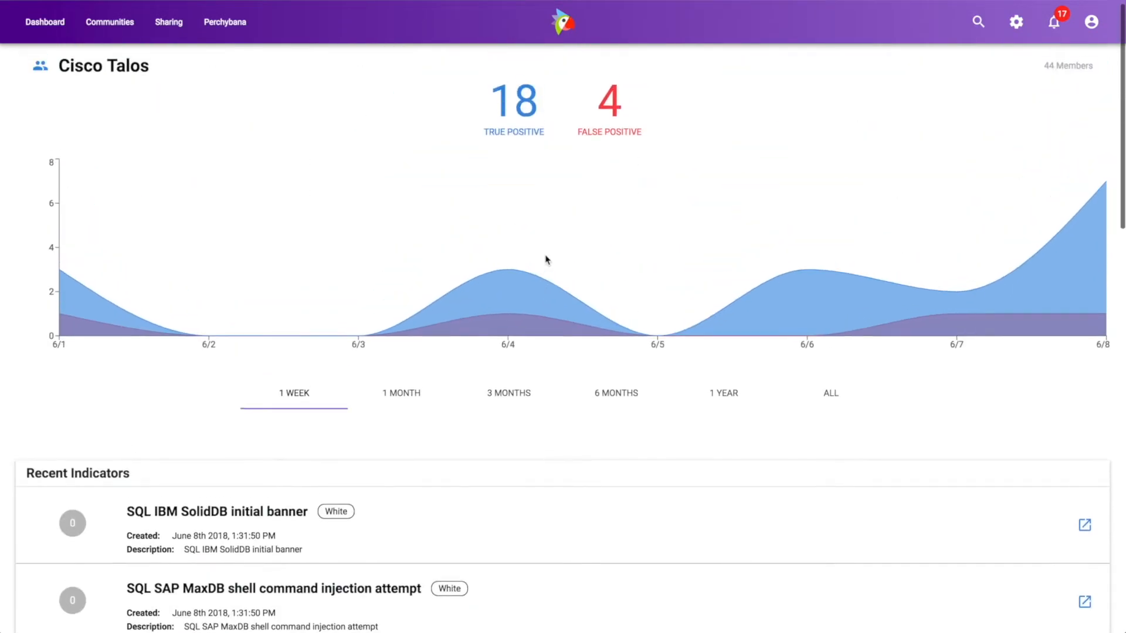
Step: Return to the main Dashboard with quick stats, recent alerts and community map
left_click(44, 21)
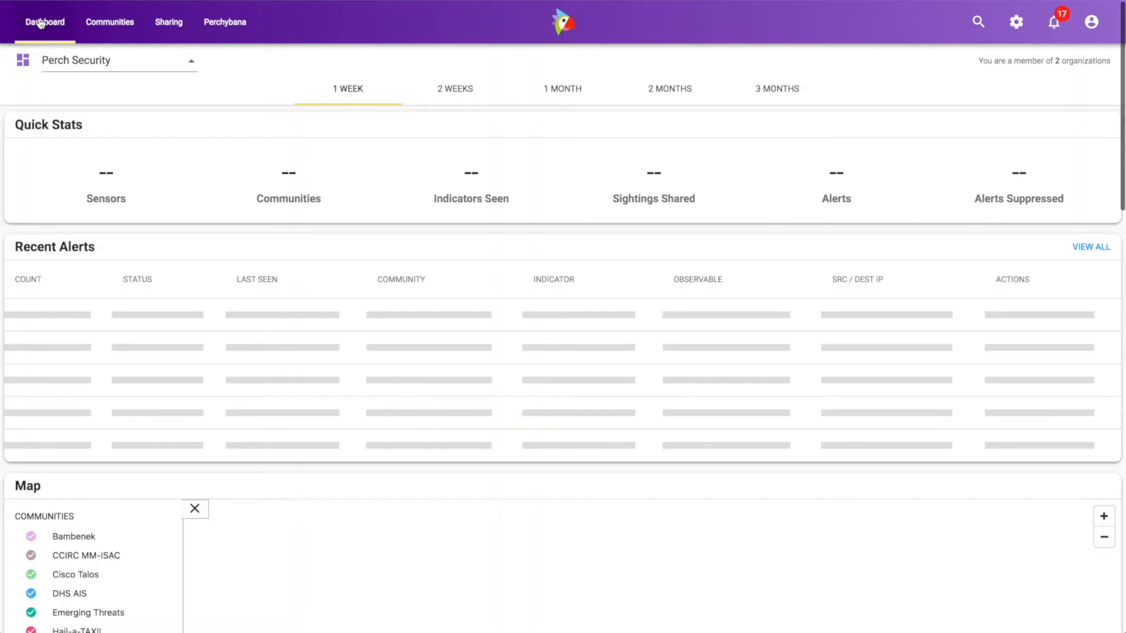